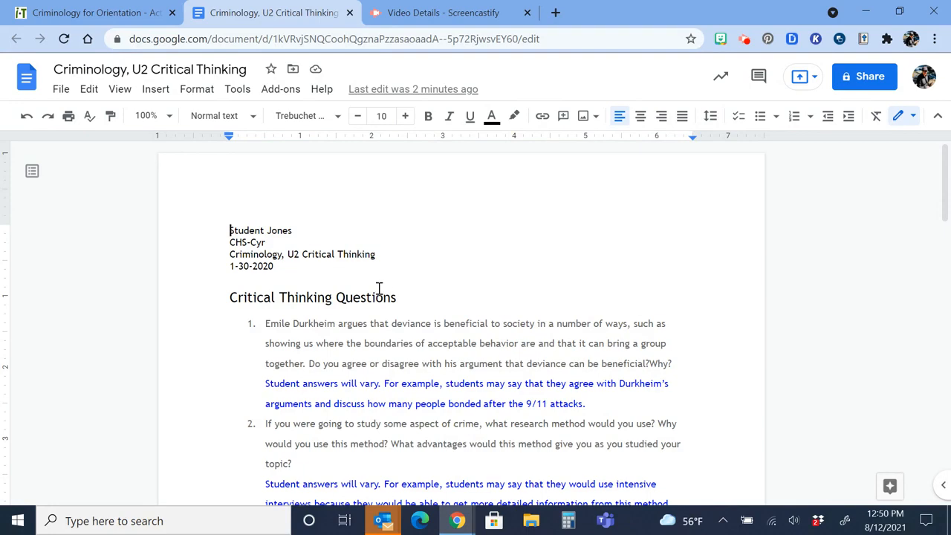
{"action": "mouse_move", "coordinate": [570, 341]}
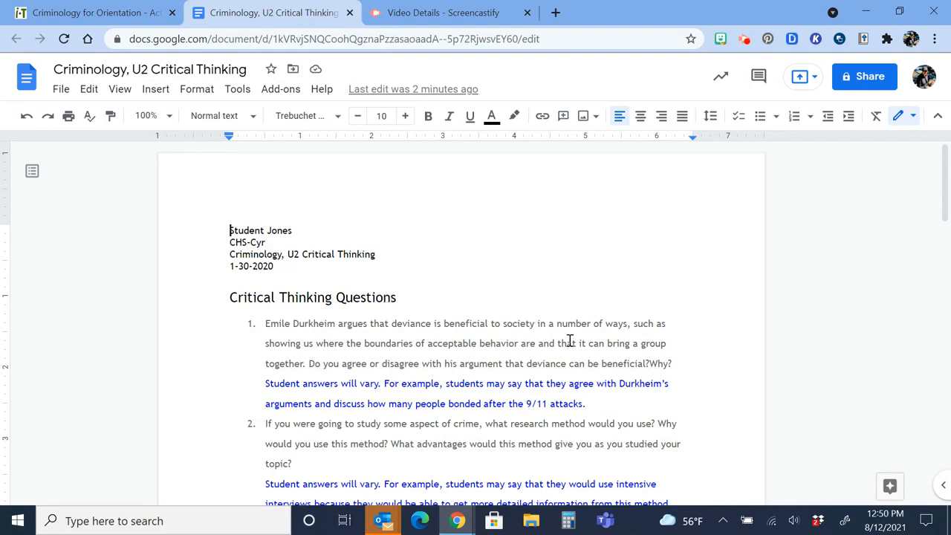
Step: Scroll through the Critical Thinking document to review its contents
{"action": "scroll", "scroll_direction": "down", "scroll_amount": 3}
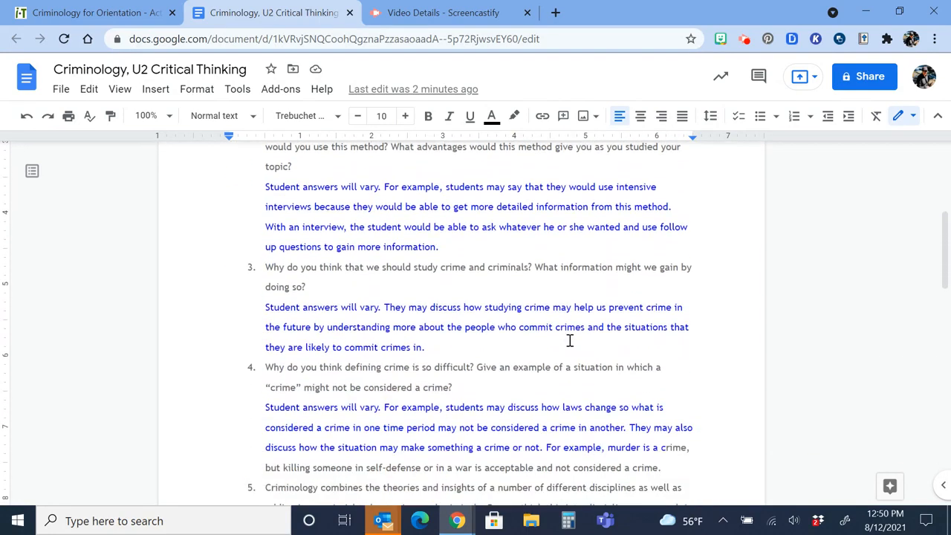
{"action": "scroll", "scroll_direction": "down", "scroll_amount": 3}
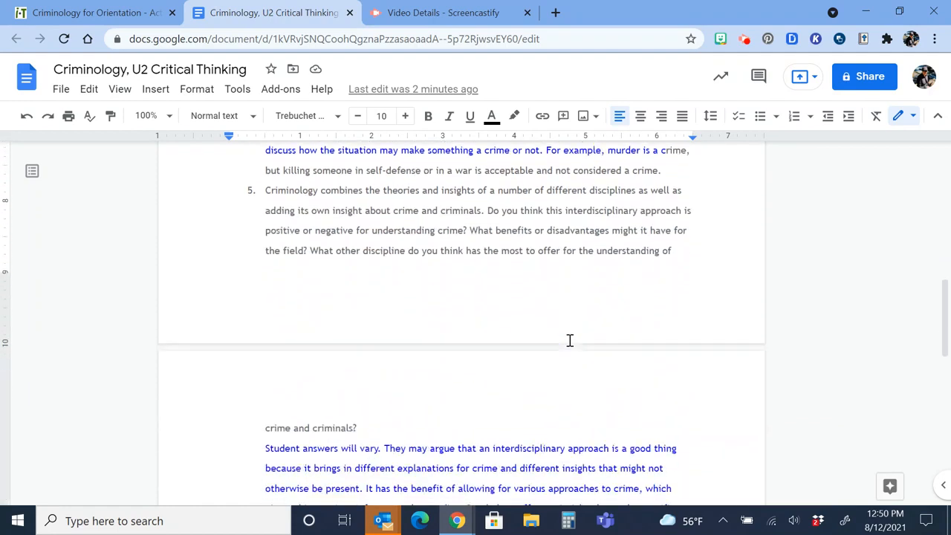
{"action": "scroll", "scroll_direction": "down", "scroll_amount": 3}
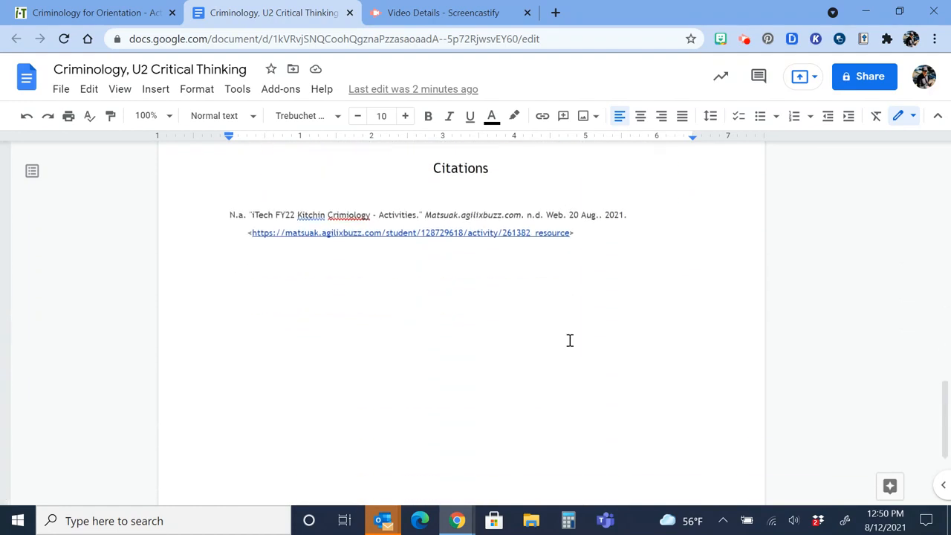
{"action": "scroll", "scroll_direction": "up", "scroll_amount": 3}
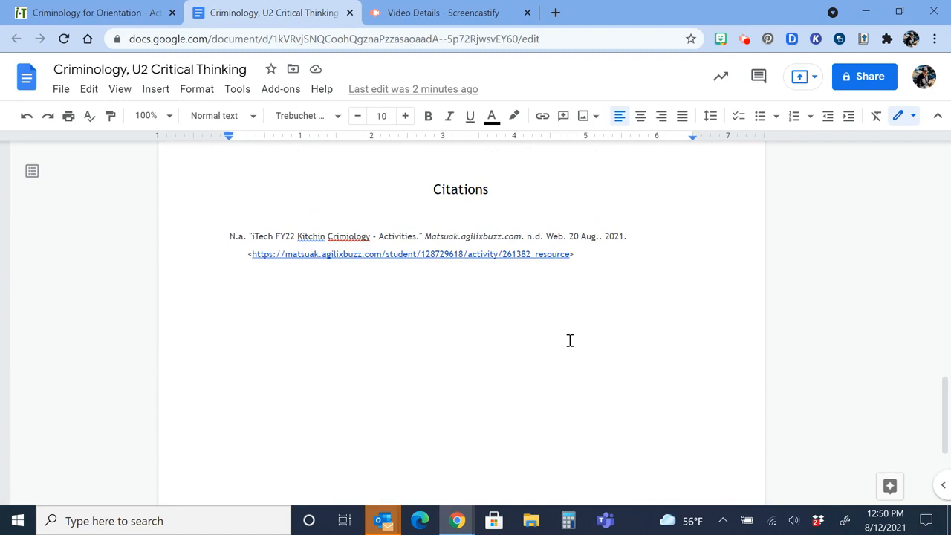
{"action": "scroll", "scroll_direction": "up", "scroll_amount": 3}
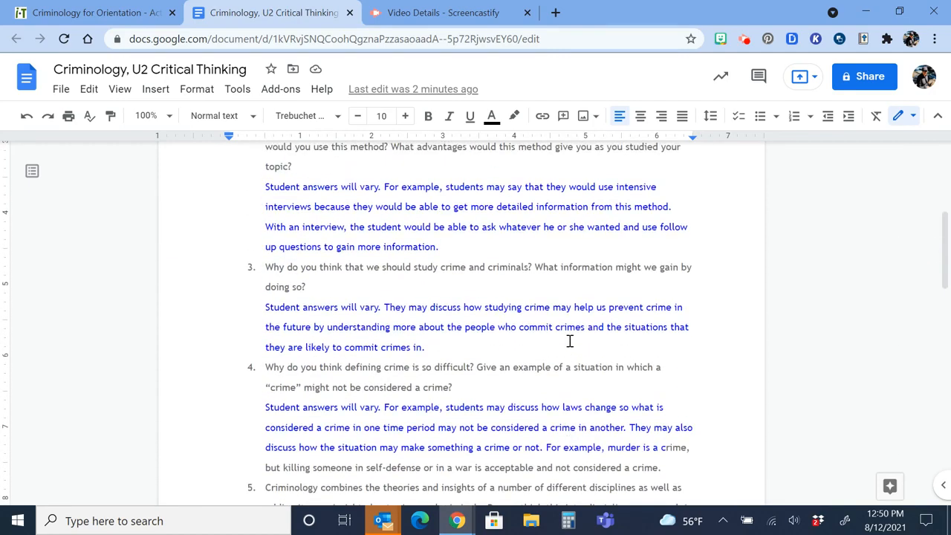
{"action": "scroll", "scroll_direction": "up", "scroll_amount": 3}
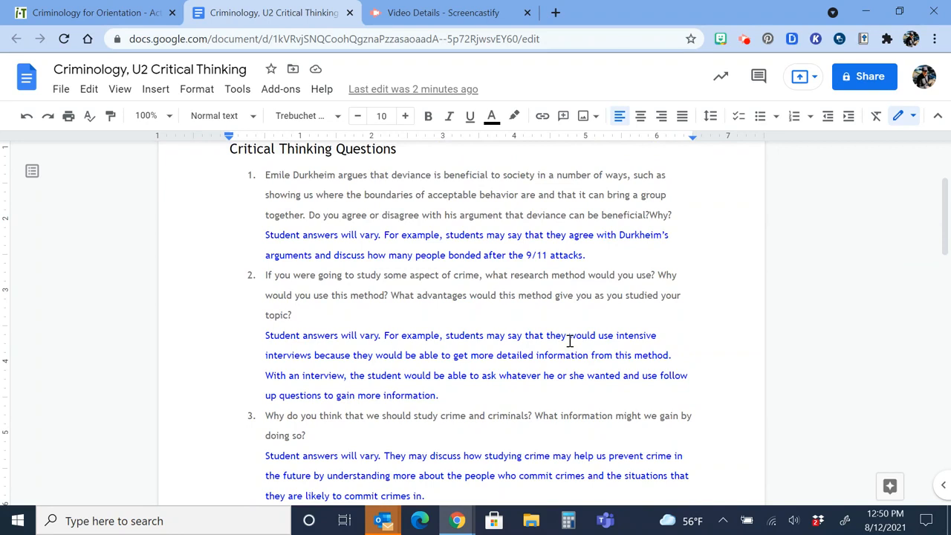
{"action": "scroll", "scroll_direction": "up", "scroll_amount": 3}
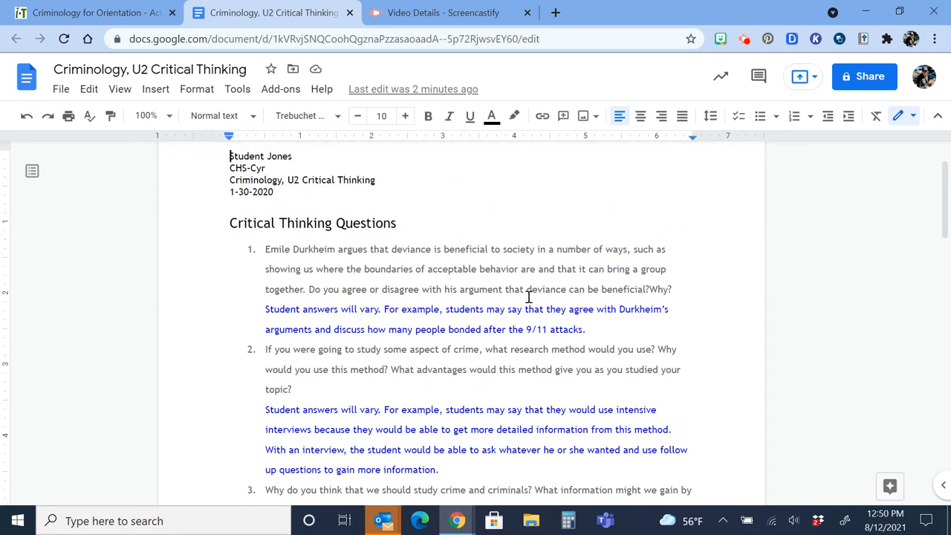
{"action": "mouse_move", "coordinate": [517, 289]}
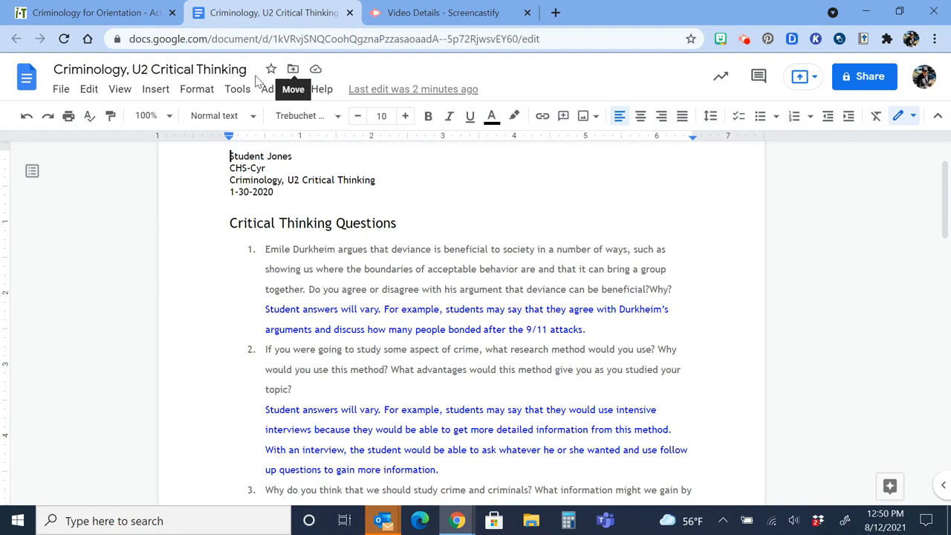
{"action": "mouse_move", "coordinate": [455, 201]}
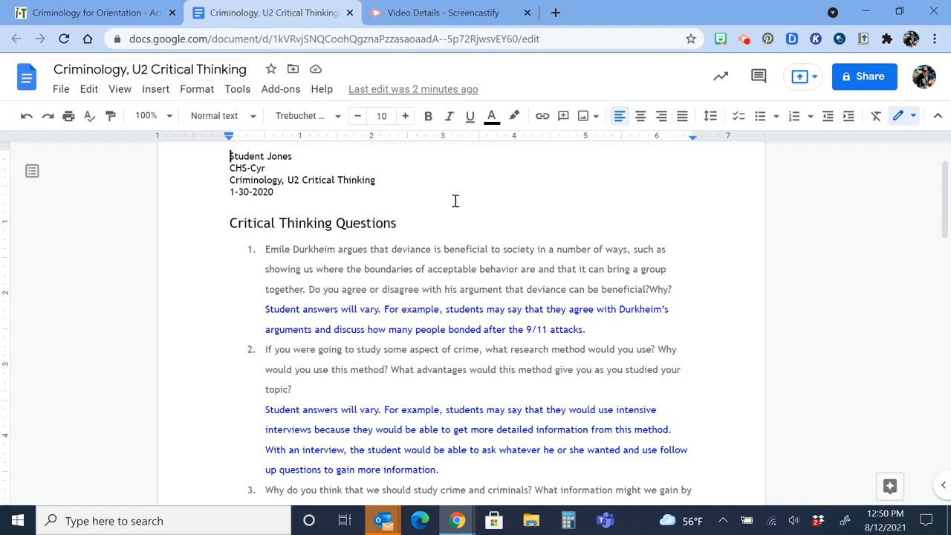
{"action": "mouse_move", "coordinate": [864, 76]}
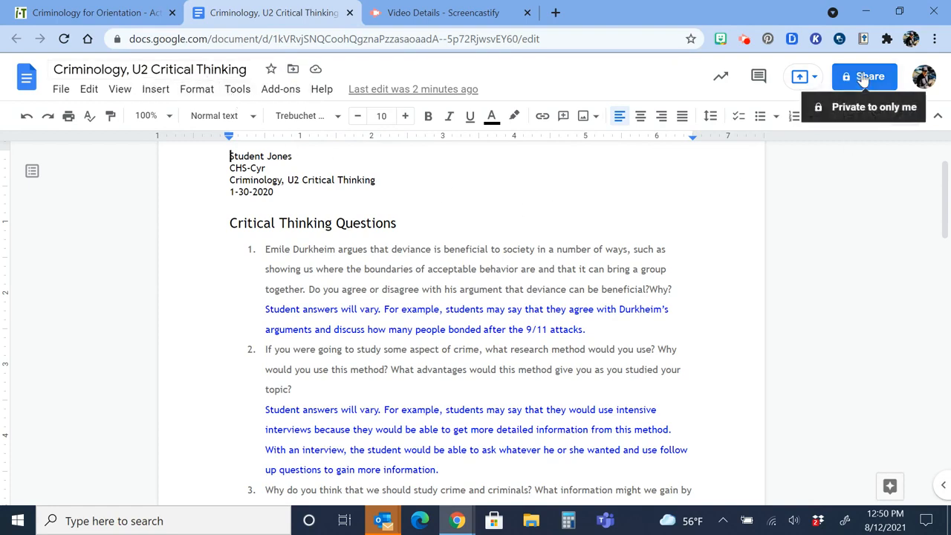
Step: Copy the document's share link from the Share panel and return to the course activities page
{"action": "left_click", "coordinate": [864, 76]}
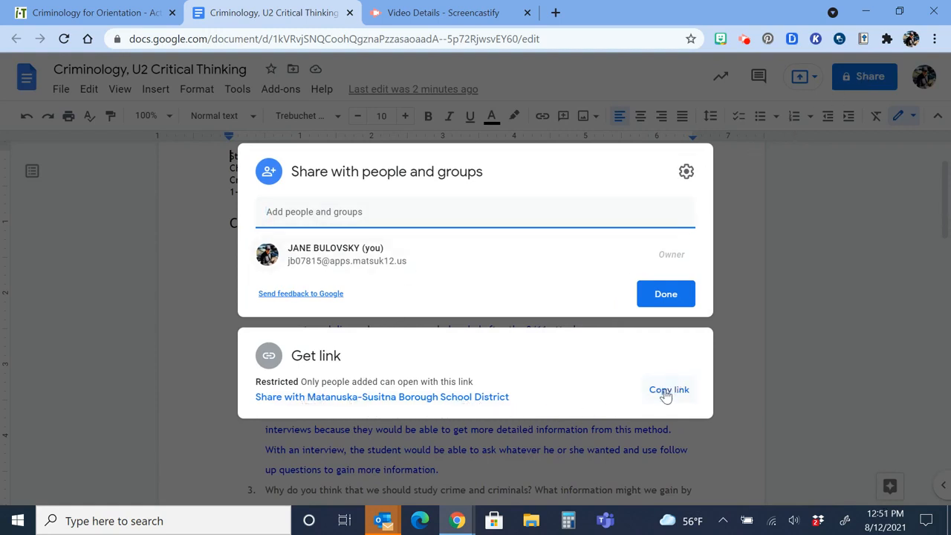
{"action": "left_click", "coordinate": [669, 389]}
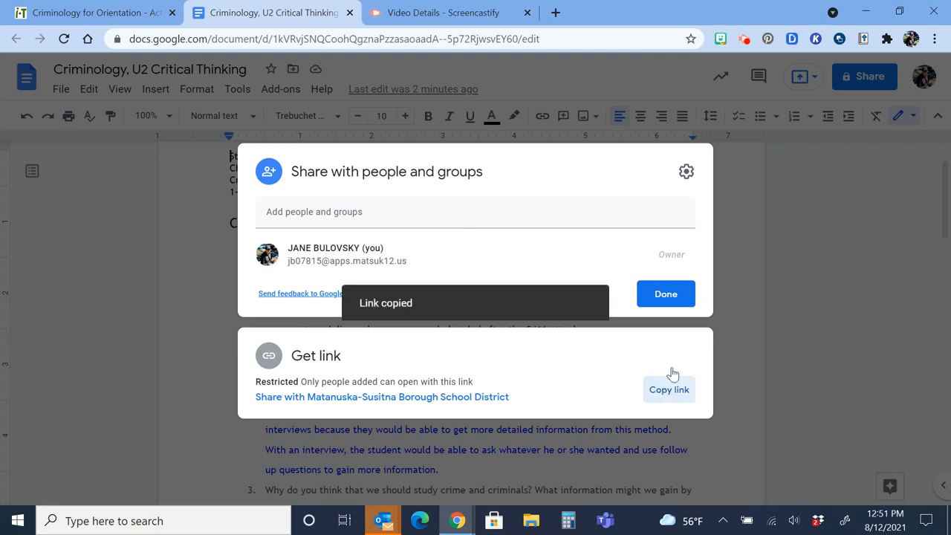
{"action": "left_click", "coordinate": [665, 294]}
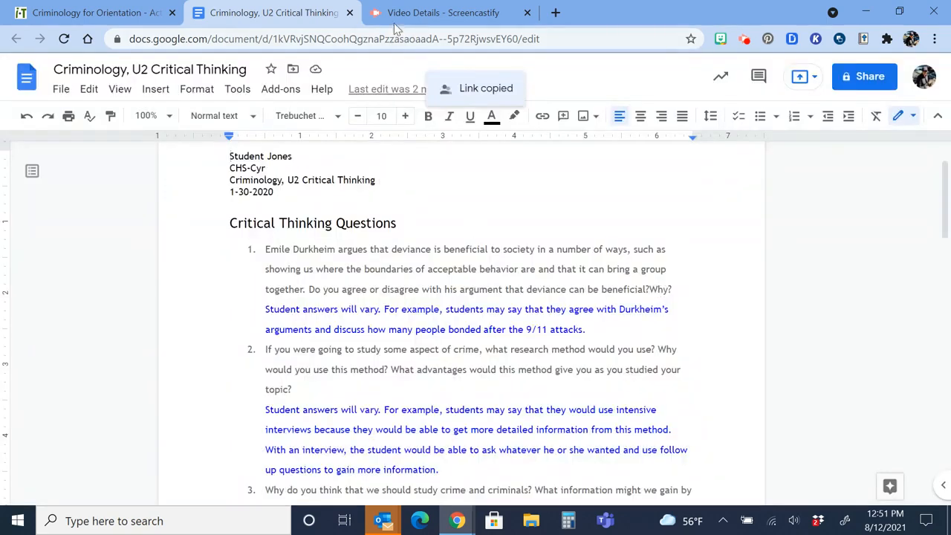
{"action": "left_click", "coordinate": [89, 12]}
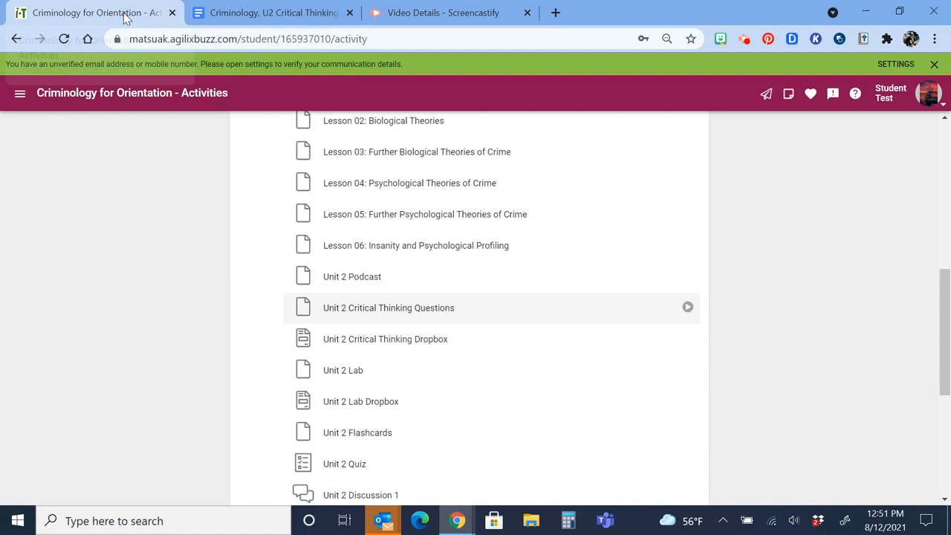
{"action": "mouse_move", "coordinate": [367, 214]}
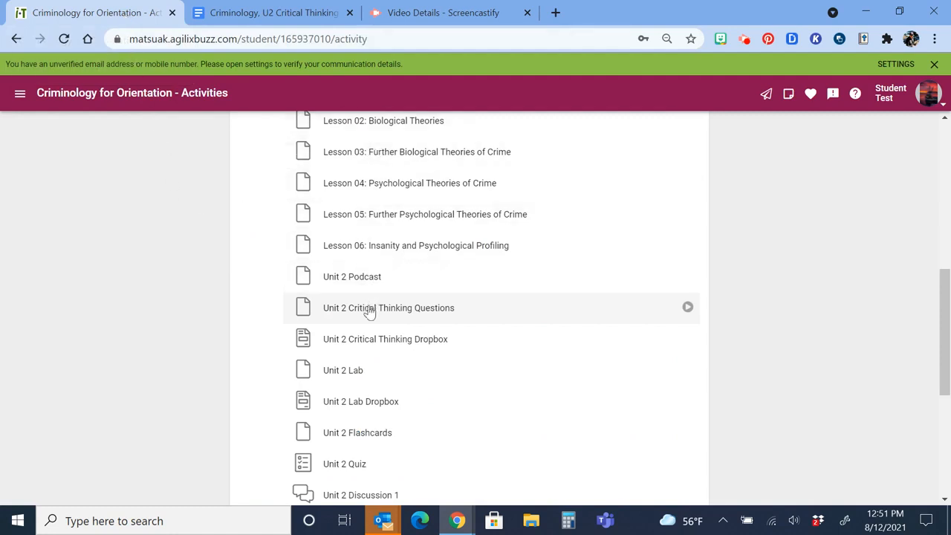
{"action": "mouse_move", "coordinate": [415, 316]}
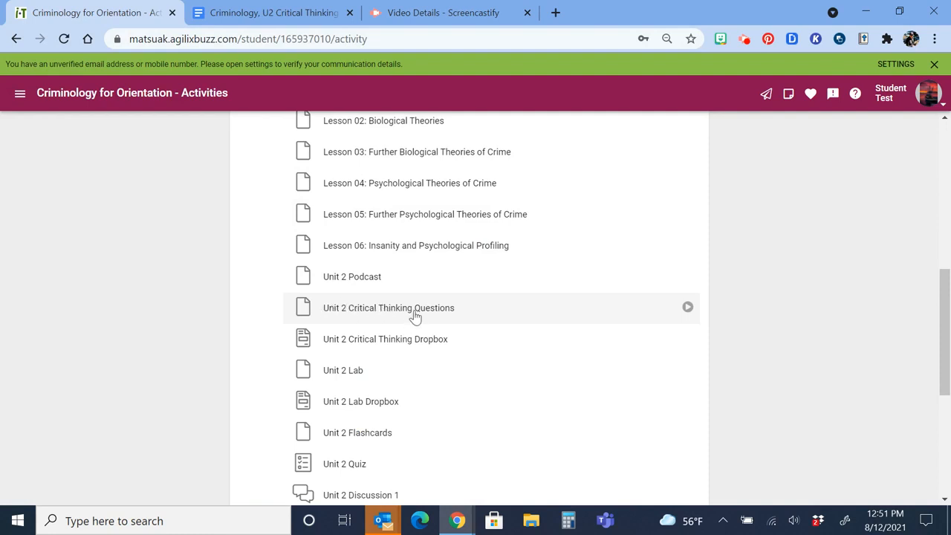
{"action": "mouse_move", "coordinate": [396, 348]}
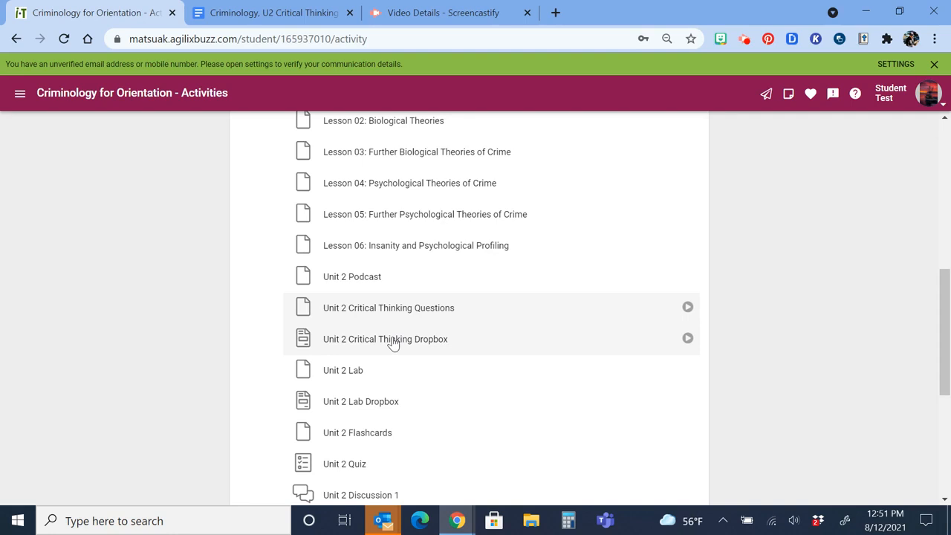
Step: Open the Unit 2 Critical Thinking Dropbox from the course activity list
{"action": "left_click", "coordinate": [385, 339]}
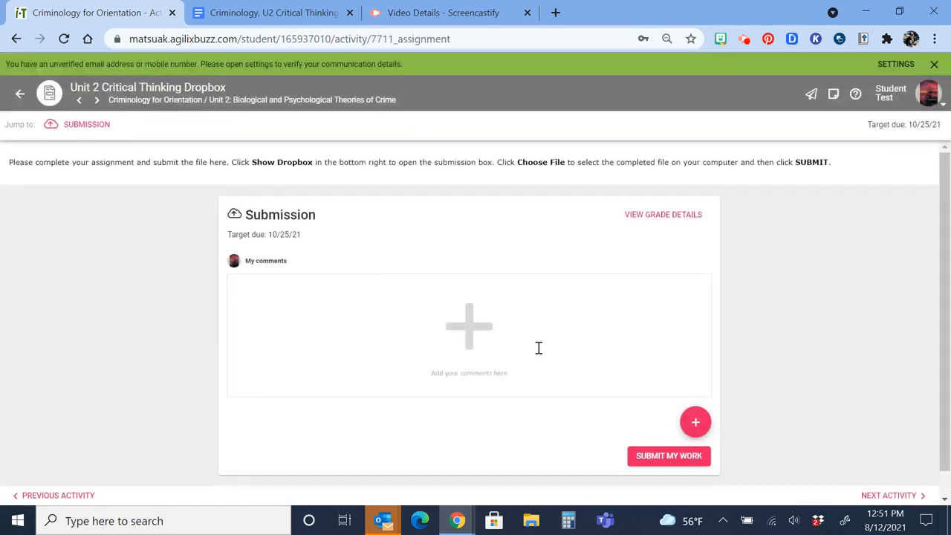
Step: Paste the Google Docs share link into My comments and submit the work
{"action": "left_click", "coordinate": [469, 335]}
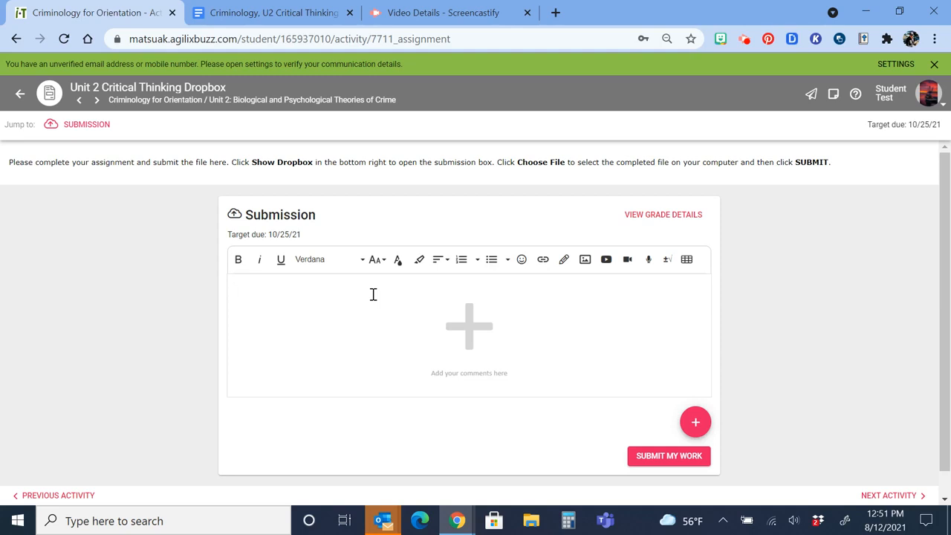
{"action": "type", "text": "https://docs.google.com/document/d/1kVRvjSNQCoohQgznaPzzasaoaadA--5p72RjwsvEY60/edit?usp=sharing"}
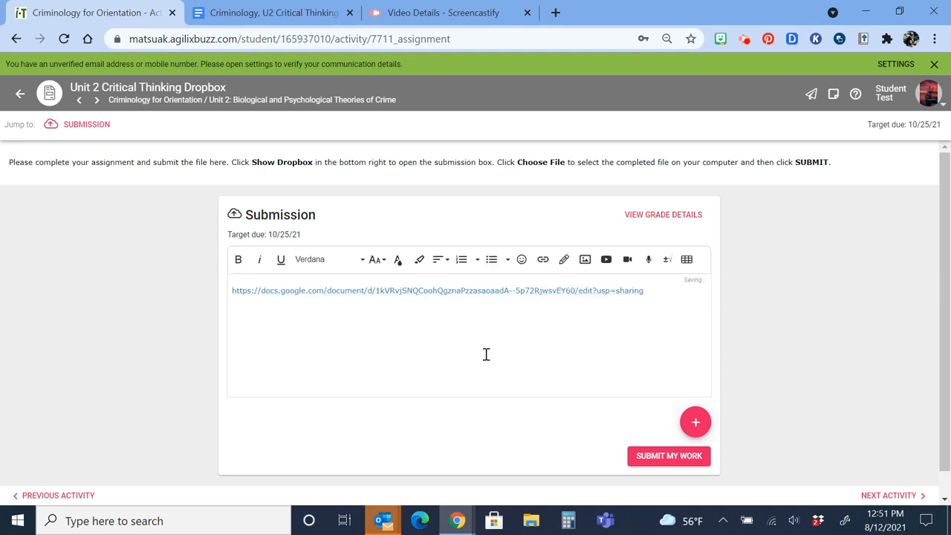
{"action": "mouse_move", "coordinate": [694, 421]}
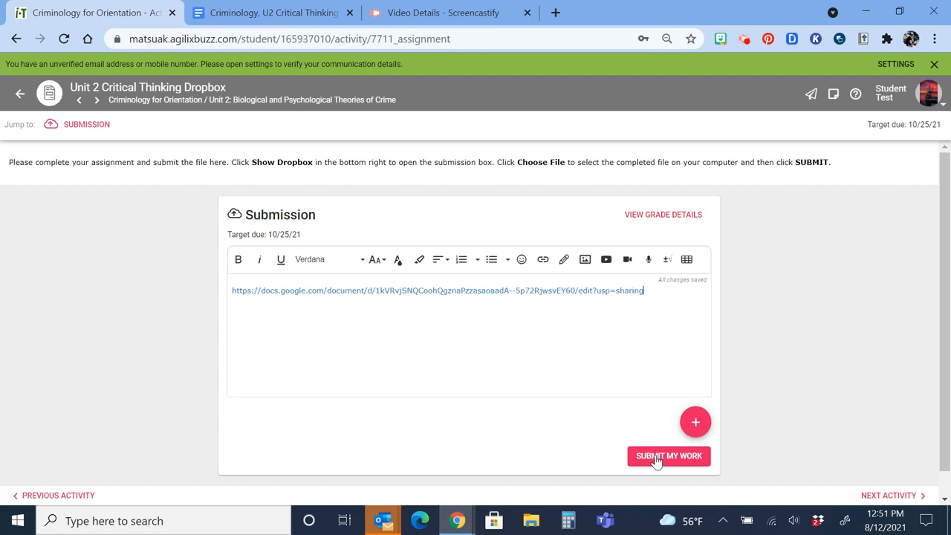
{"action": "left_click", "coordinate": [668, 455]}
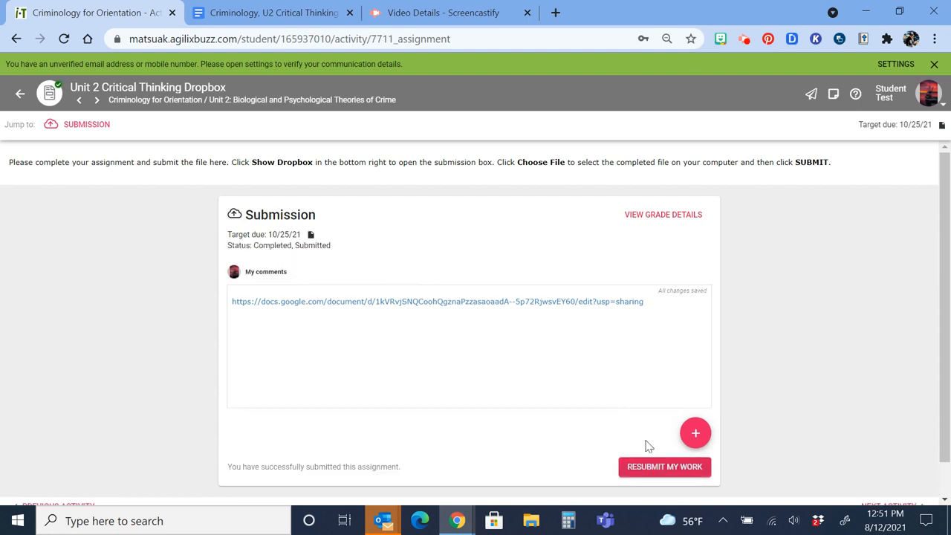
{"action": "mouse_move", "coordinate": [792, 266]}
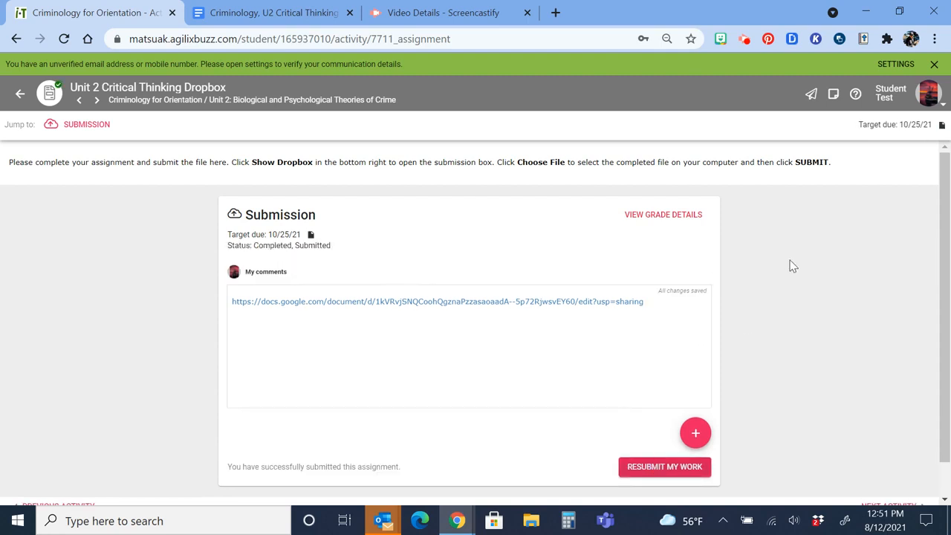